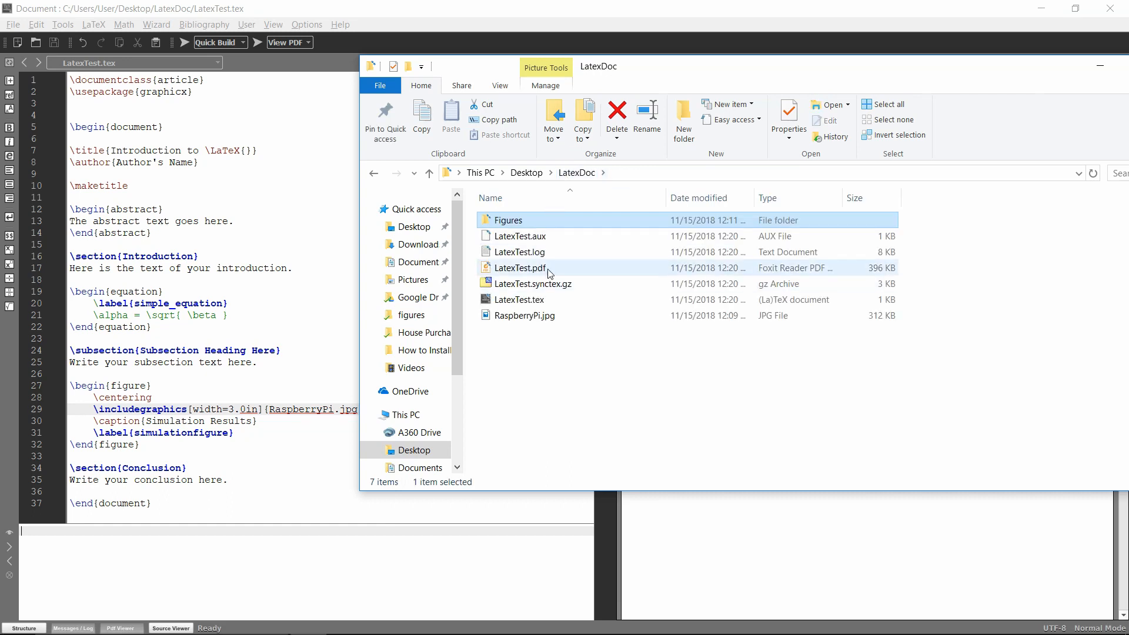
- Look over RaspberryPi.jpg and the Figures folder inside the LatexDoc folder
{"action": "left_click", "coordinate": [518, 299]}
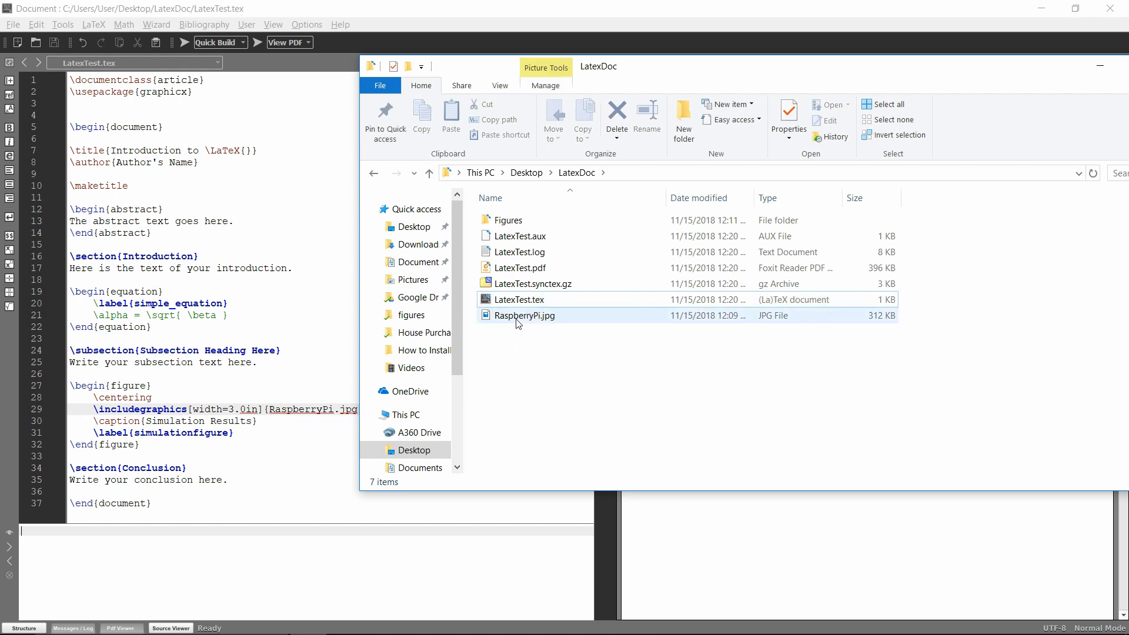
{"action": "left_click", "coordinate": [526, 315]}
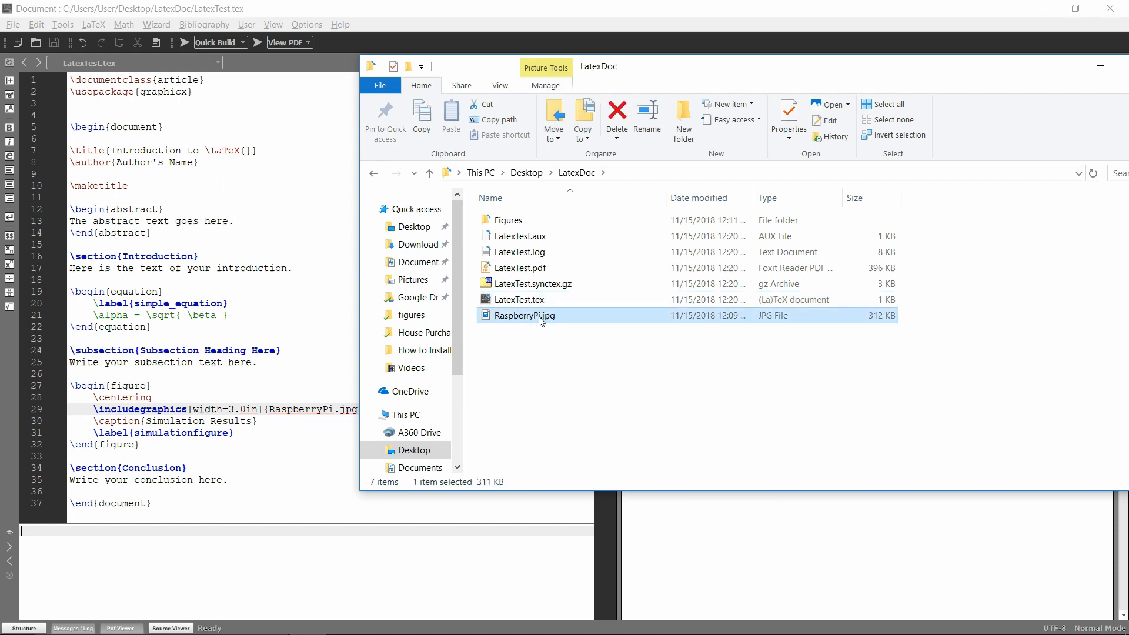
{"action": "left_click", "coordinate": [508, 220]}
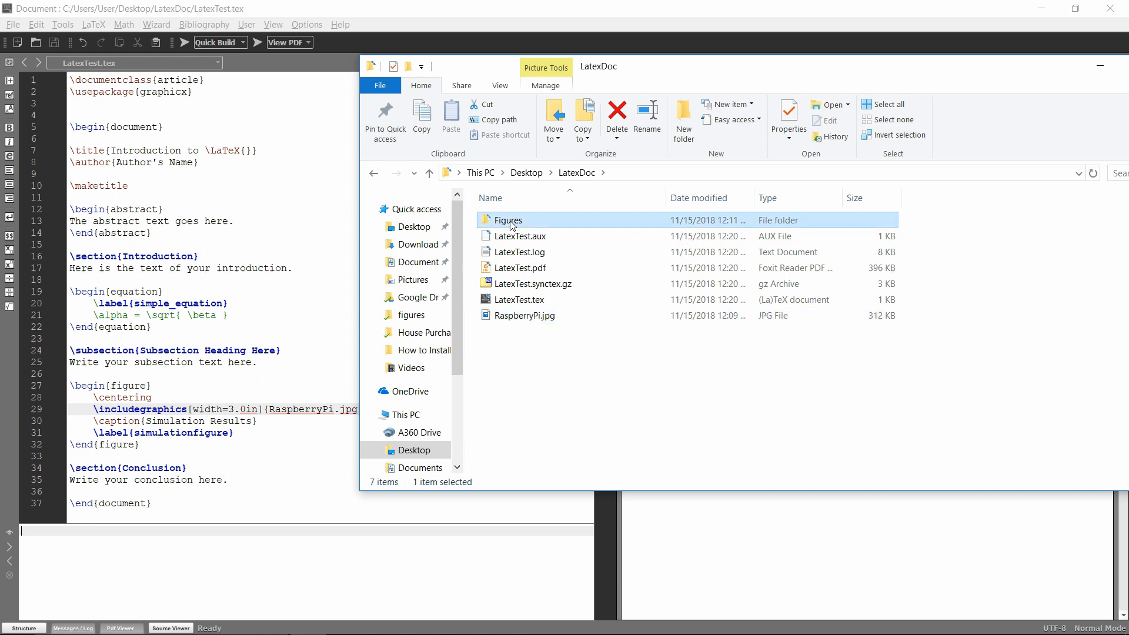
{"action": "double_click", "coordinate": [508, 220]}
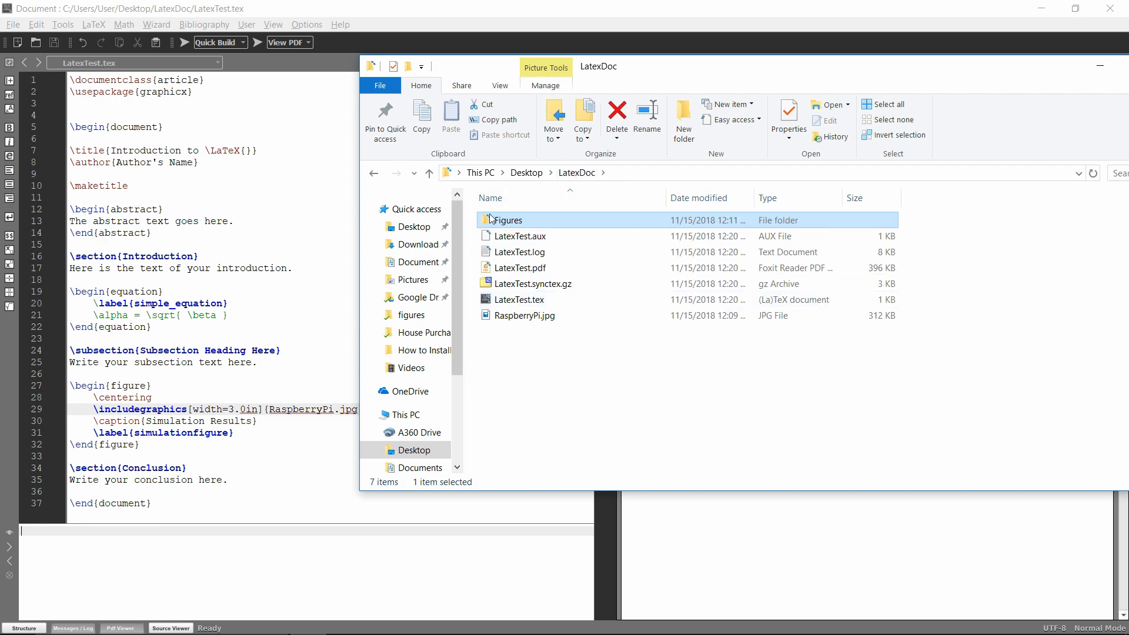
{"action": "mouse_move", "coordinate": [508, 220]}
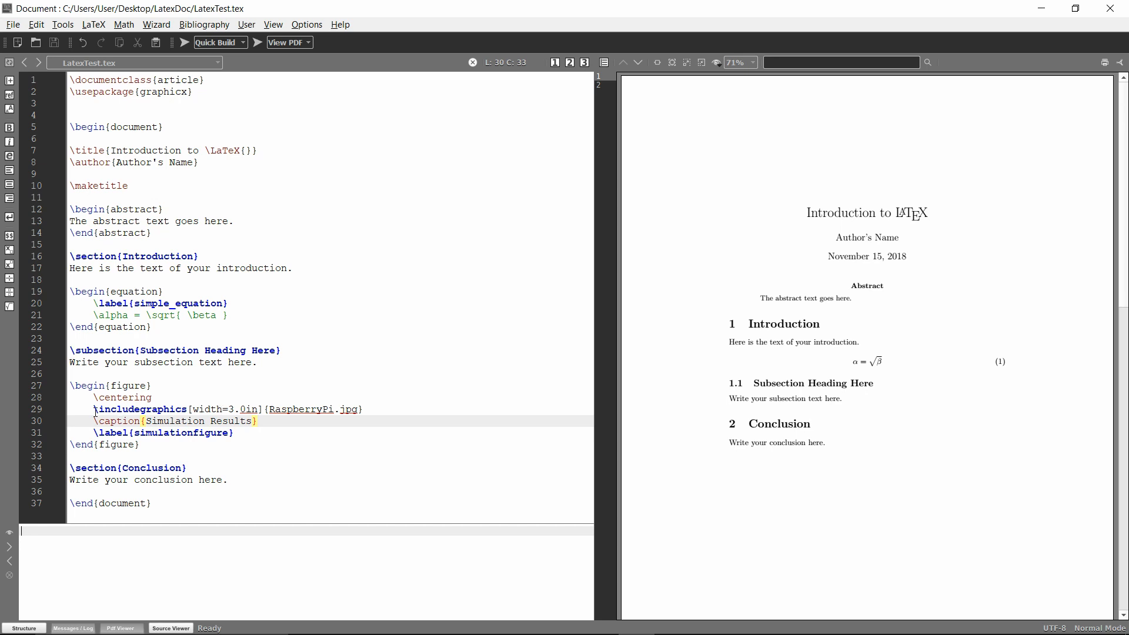
- Return to LatexTest.tex and rebuild so the Raspberry Pi photo appears as Figure 1
{"action": "triple_click", "coordinate": [217, 409]}
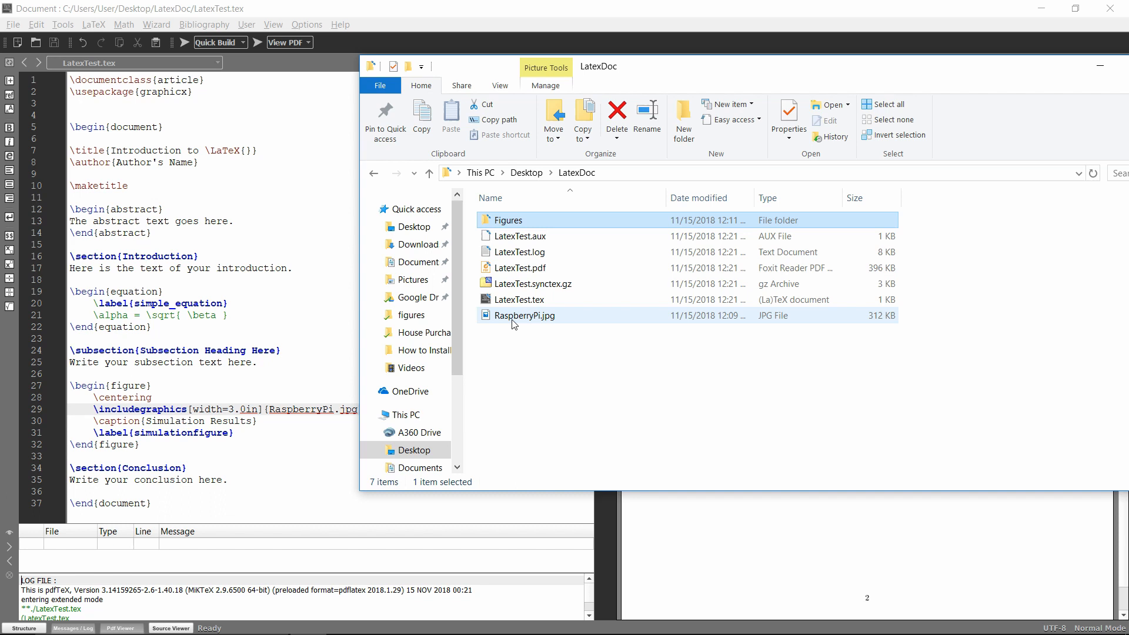
{"action": "left_click", "coordinate": [517, 300]}
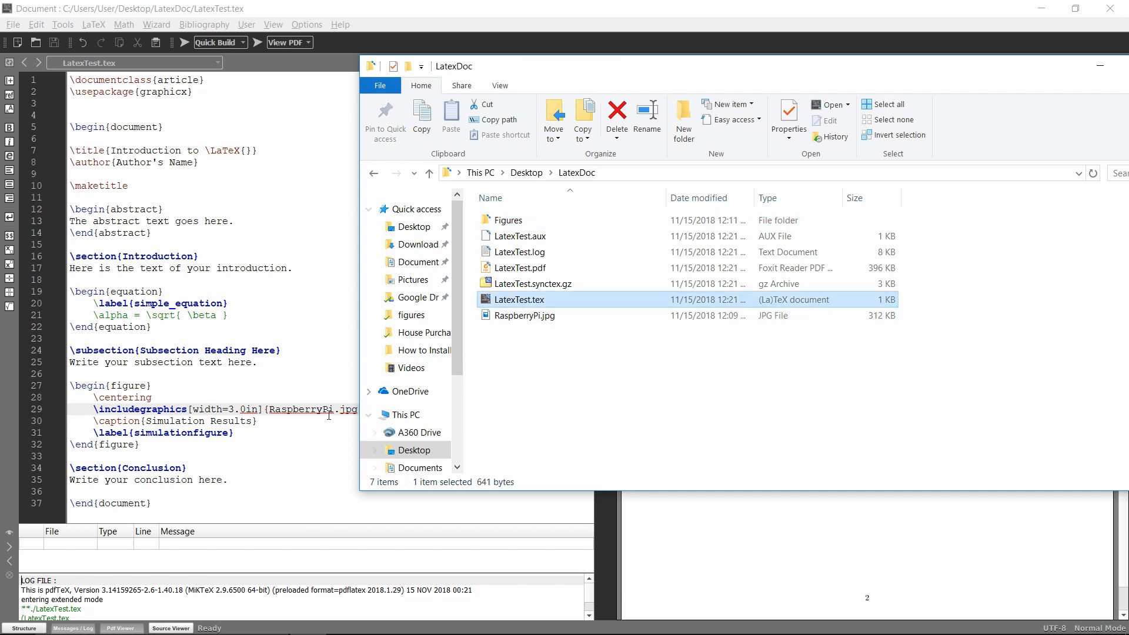
{"action": "double_click", "coordinate": [508, 220]}
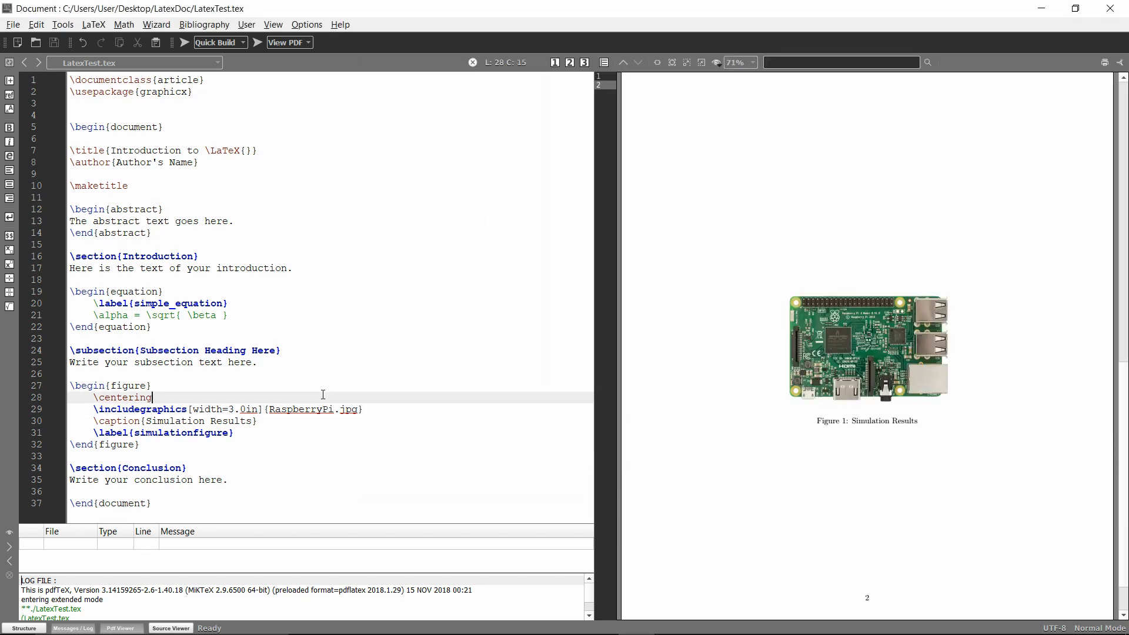
- Change the figure's image name to BBBlack and rebuild, producing a file-not-found error
{"action": "double_click", "coordinate": [300, 410]}
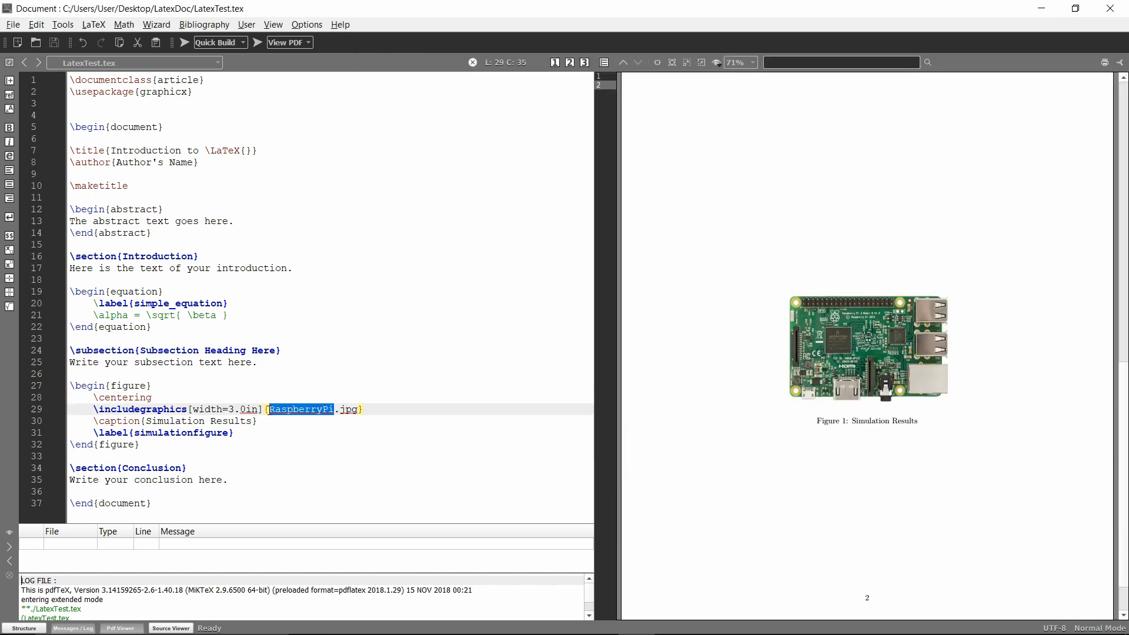
{"action": "type", "text": "BBBlack"}
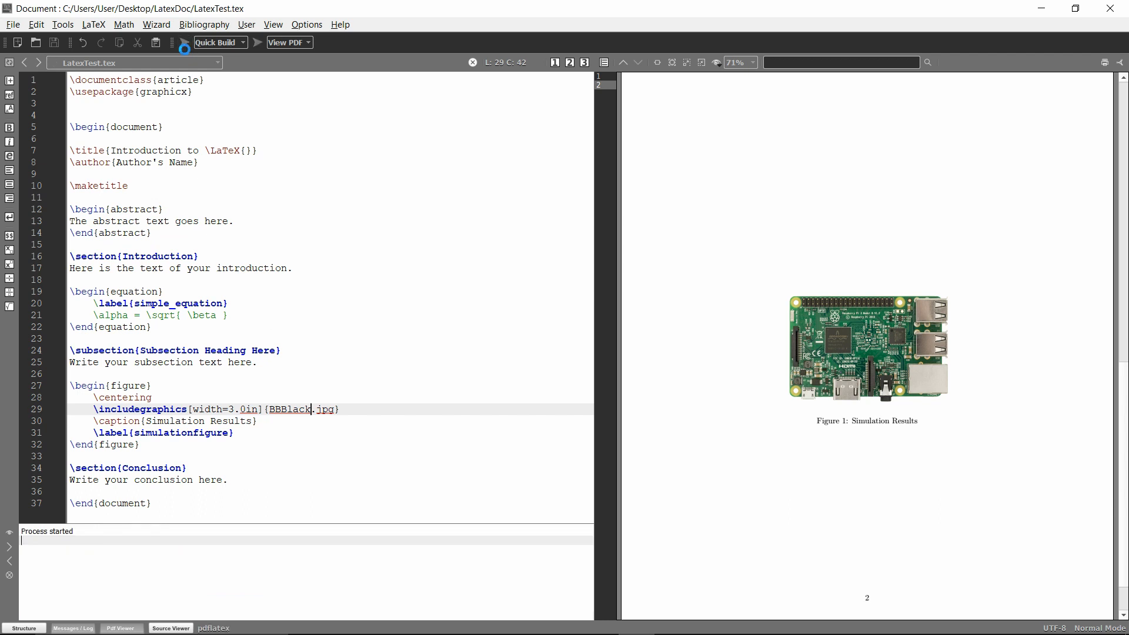
{"action": "left_click", "coordinate": [182, 43]}
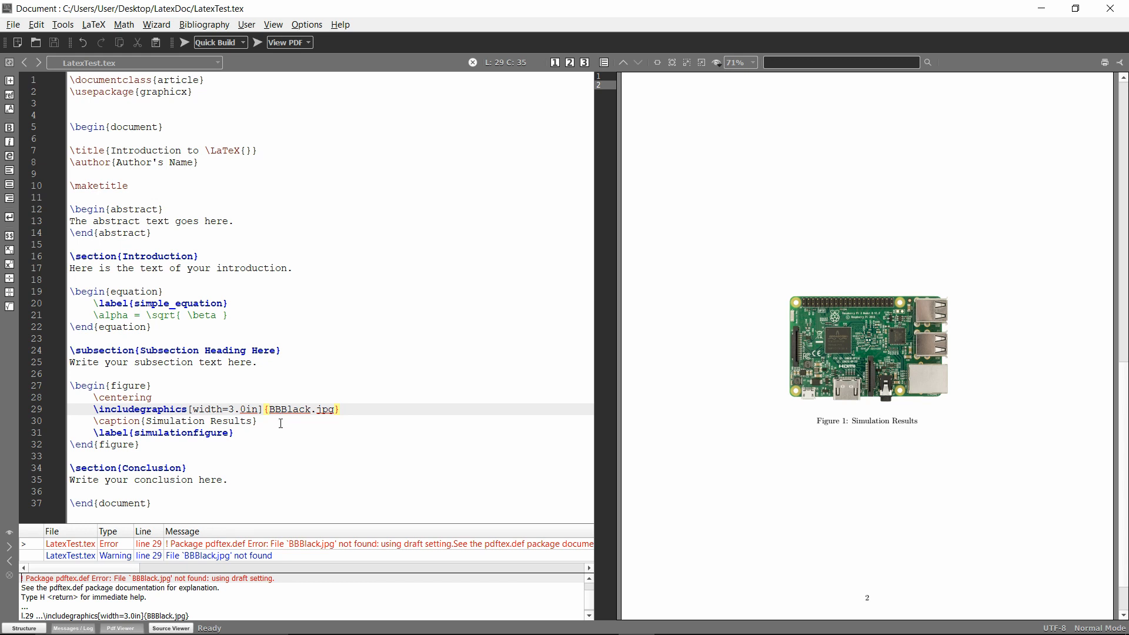
- Prefix the image with ./Figures/, check the Figures folder, and rebuild
{"action": "type", "text": "./"}
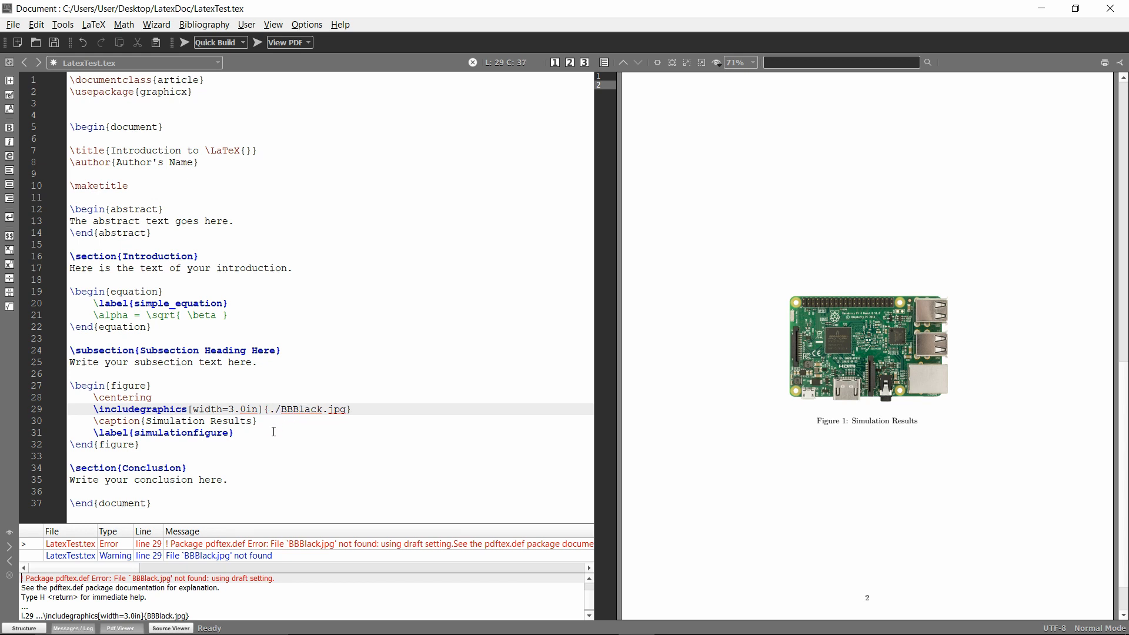
{"action": "type", "text": "Figures/"}
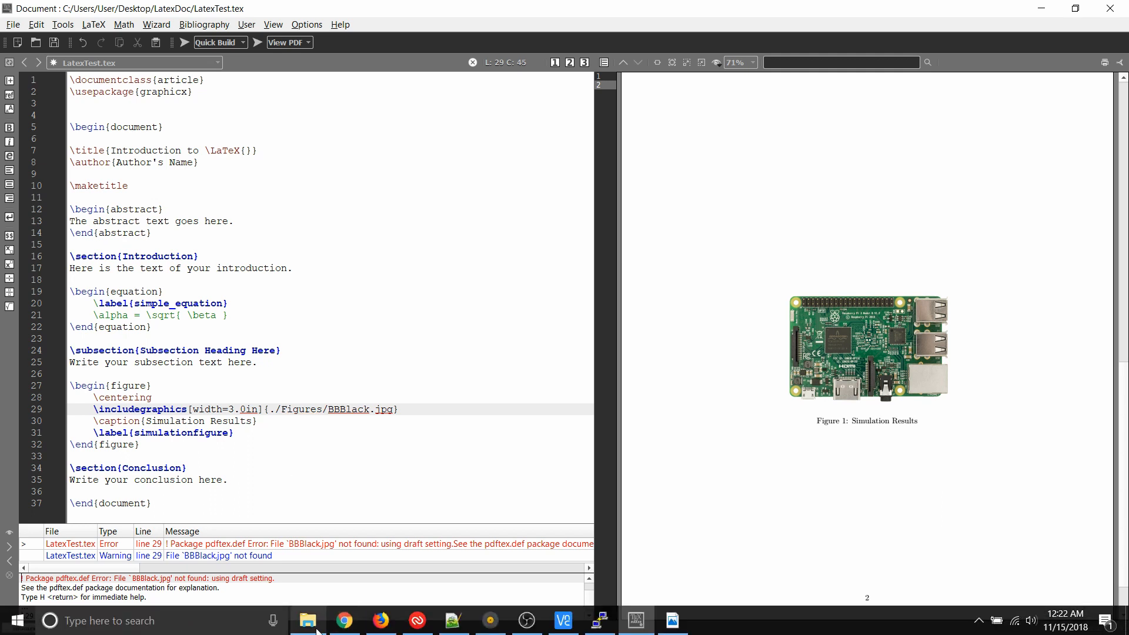
{"action": "left_click", "coordinate": [308, 620]}
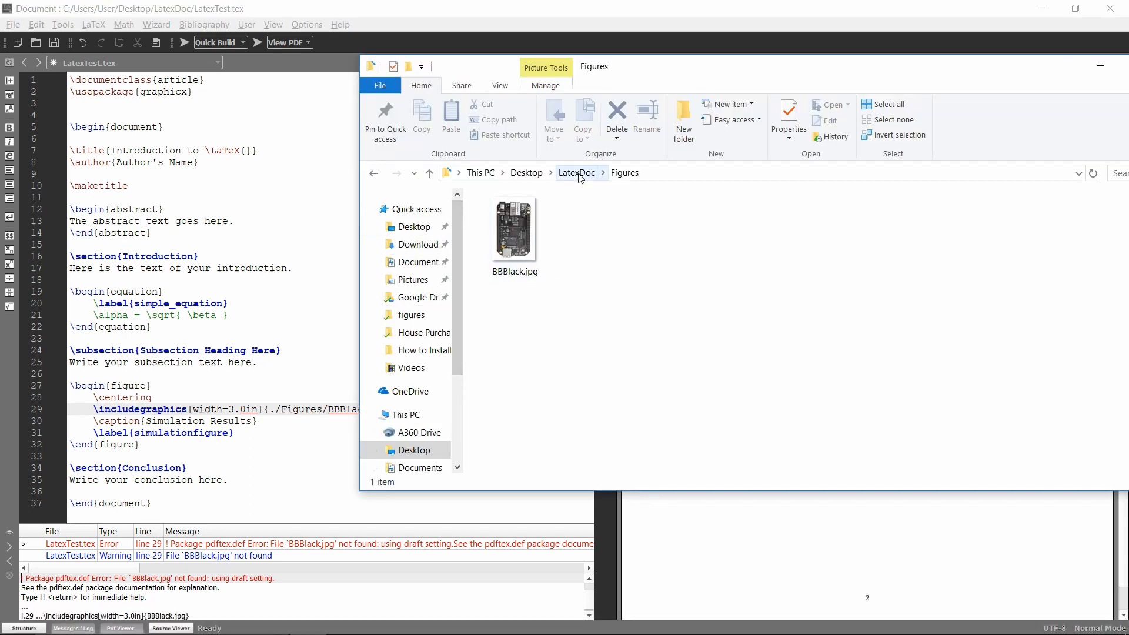
{"action": "left_click", "coordinate": [576, 171]}
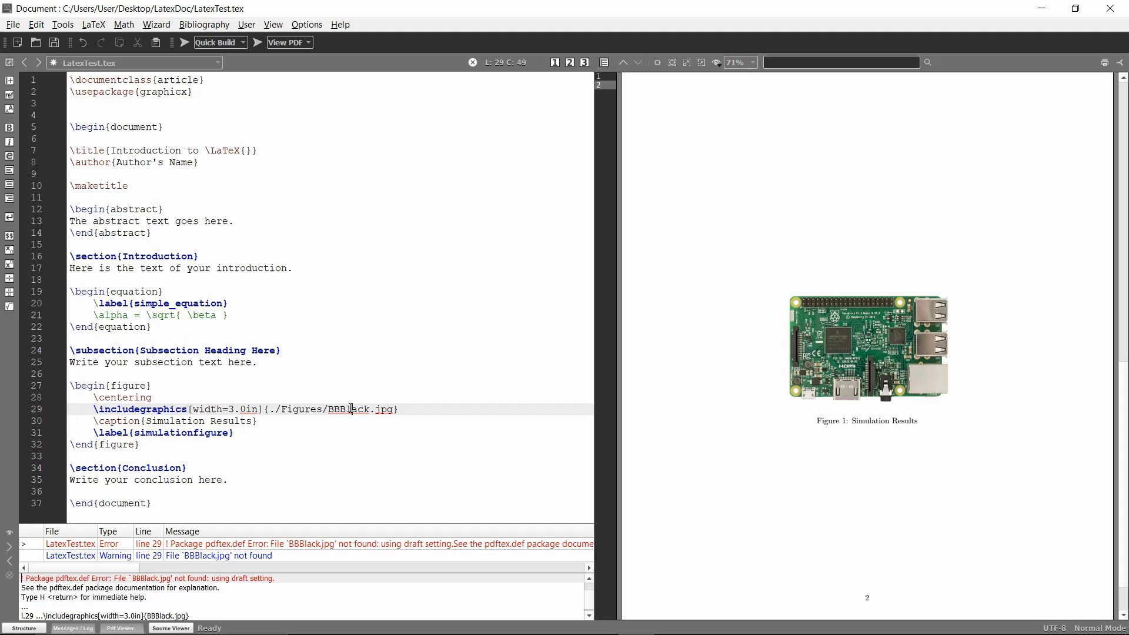
{"action": "left_click", "coordinate": [181, 43]}
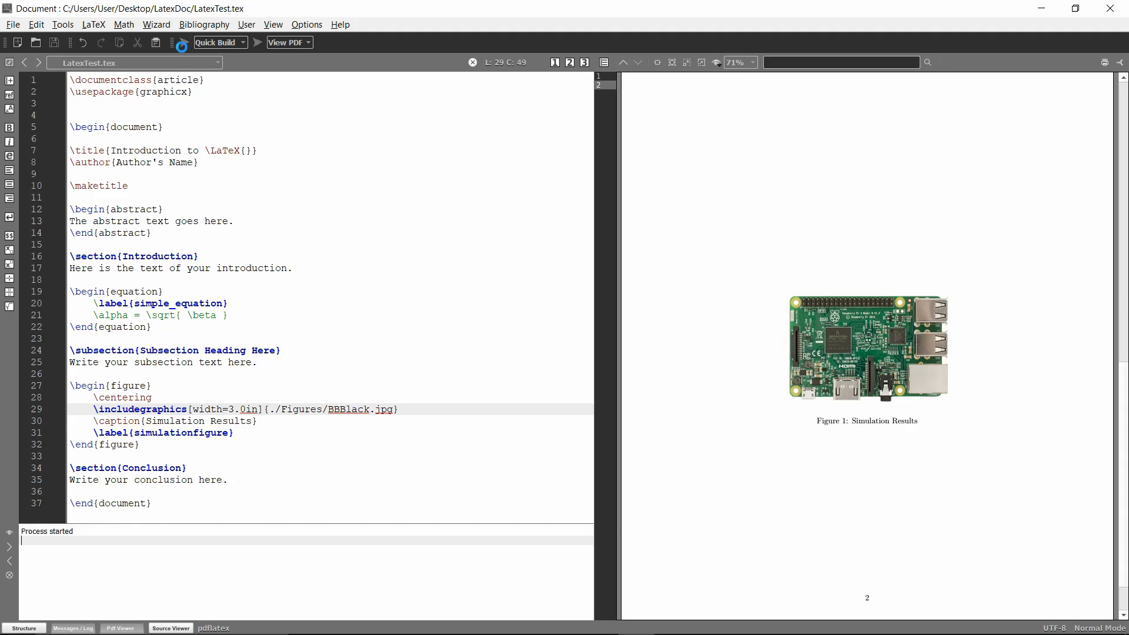
- Confirm the BeagleBone board shows as Figure 1, then bring the LatexDoc folder forward
{"action": "left_click", "coordinate": [181, 42]}
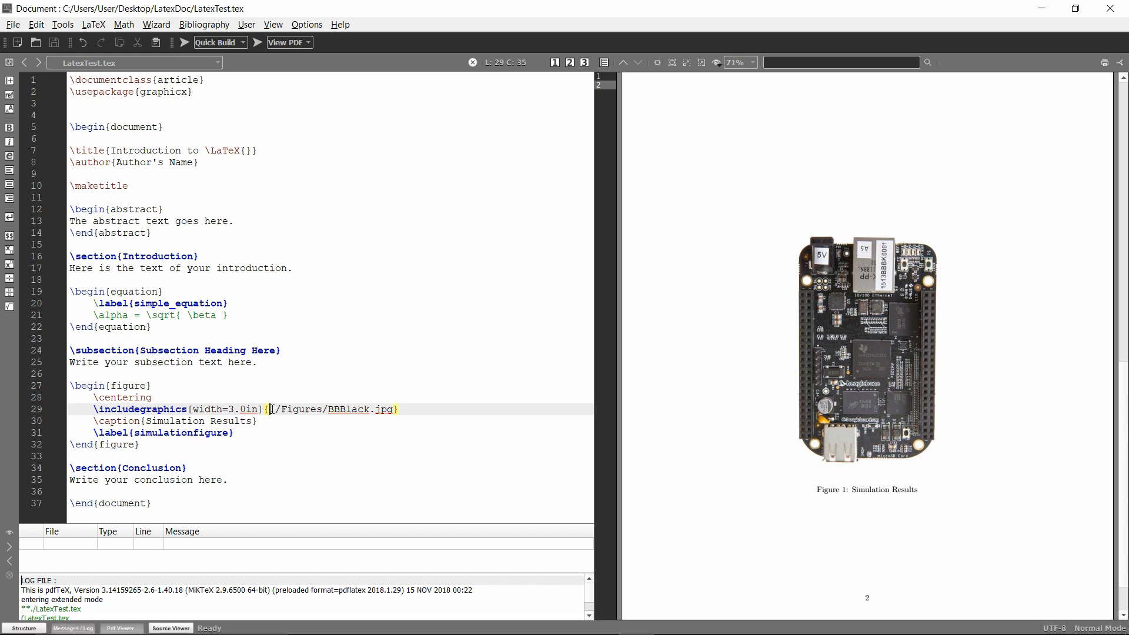
{"action": "type", "text": "."}
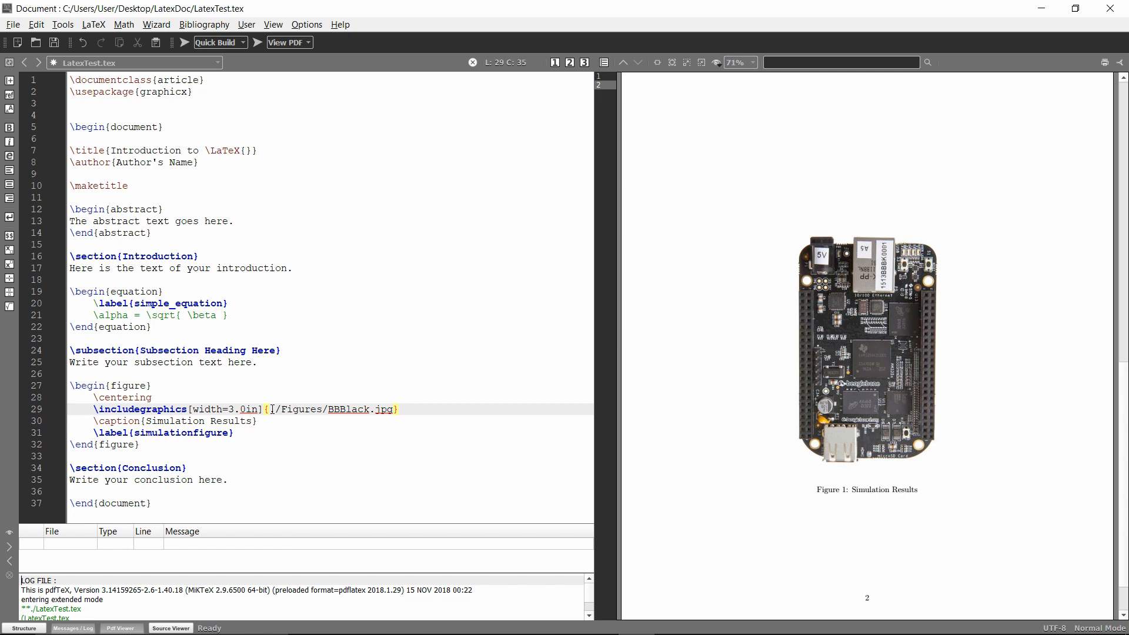
{"action": "left_click", "coordinate": [308, 620]}
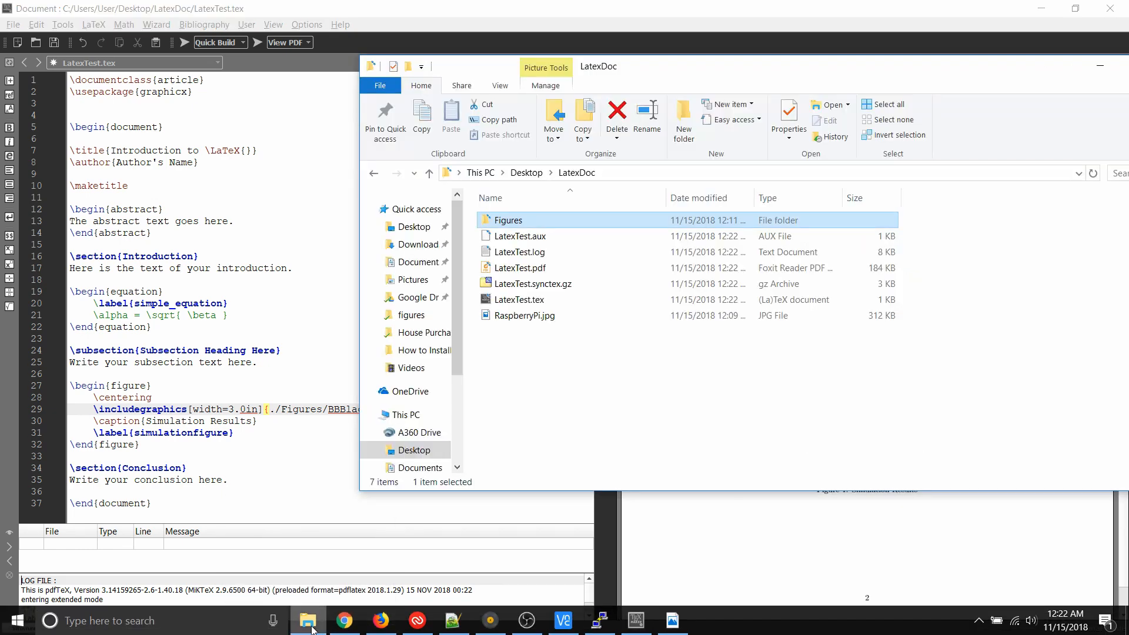
- Look up BBBlack.jpg's absolute folder location inside the Figures folder
{"action": "left_click", "coordinate": [526, 315]}
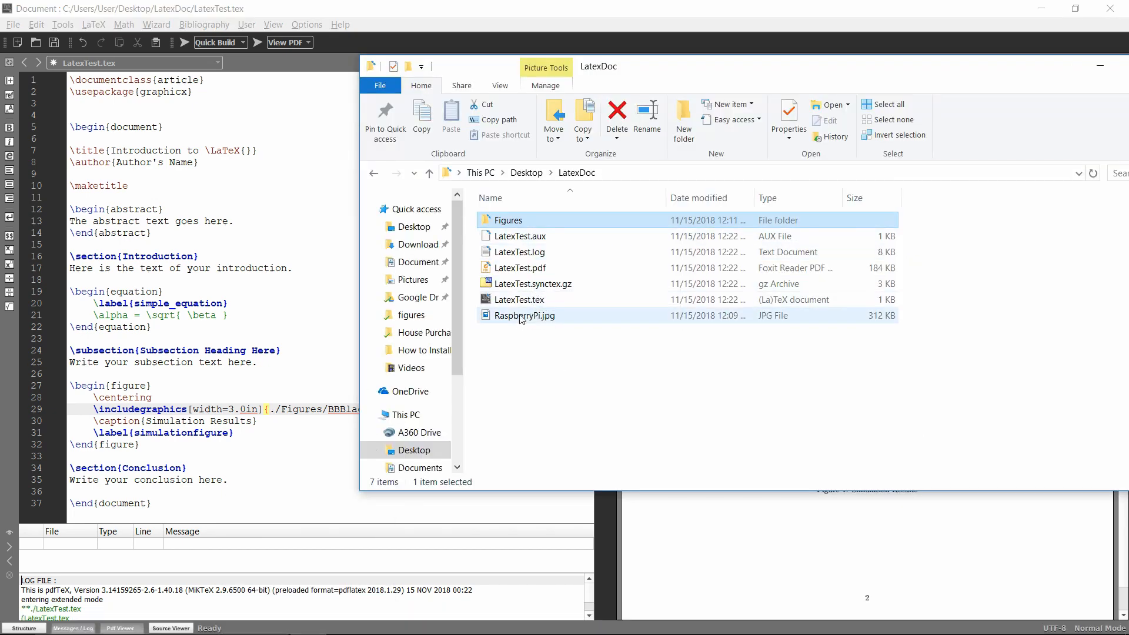
{"action": "double_click", "coordinate": [508, 220]}
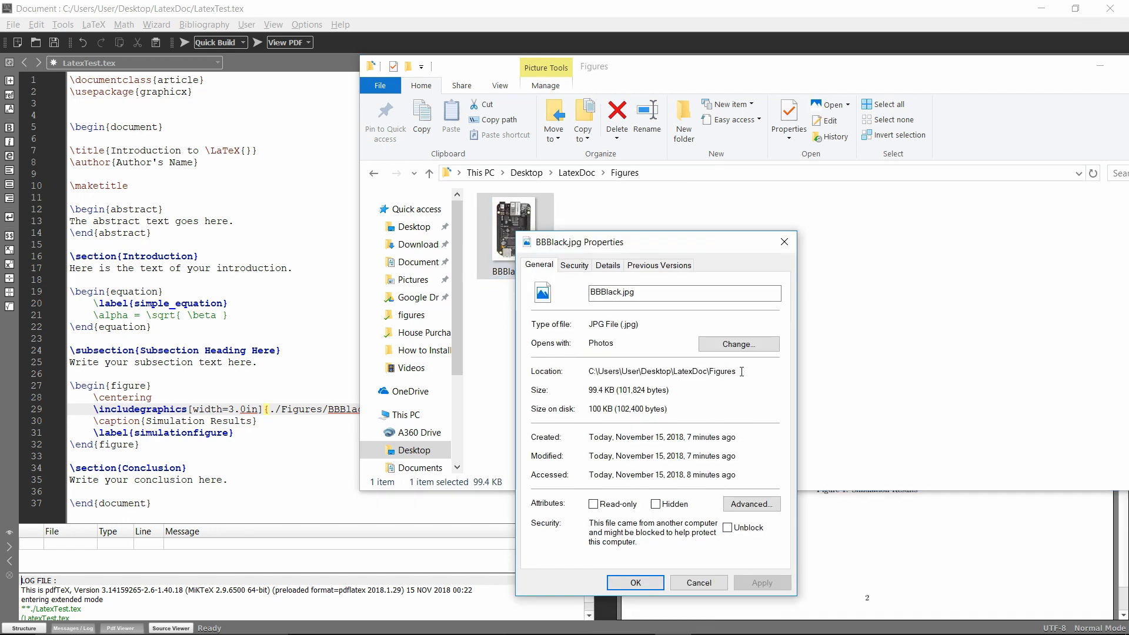
{"action": "triple_click", "coordinate": [663, 371]}
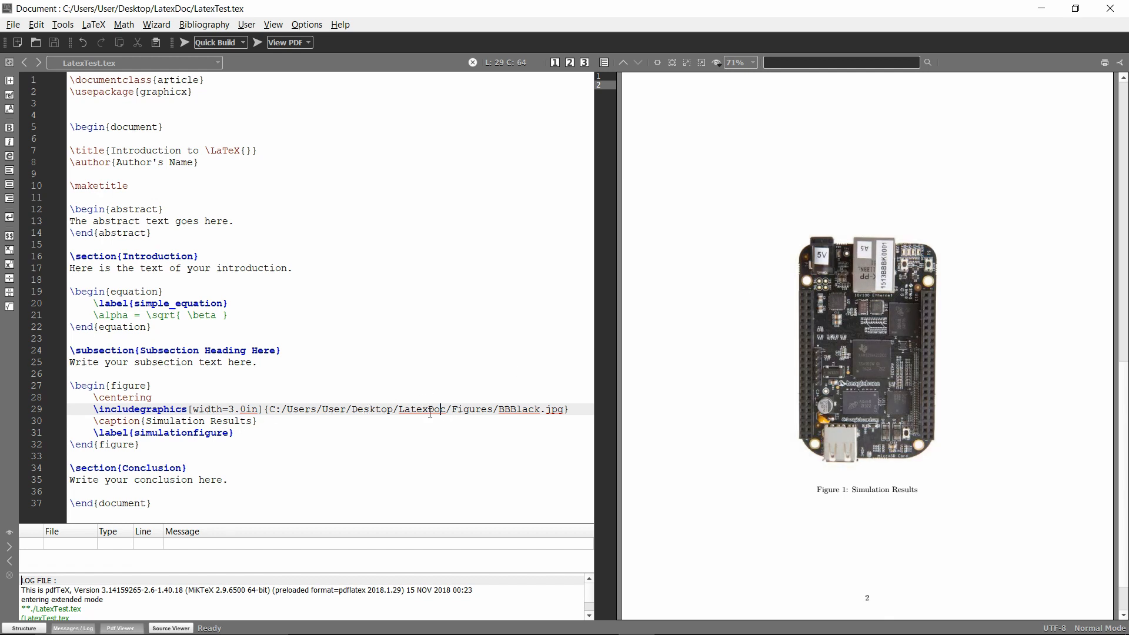
- Delete the folder portion so the figure references only BBBlack.jpg
{"action": "left_click", "coordinate": [426, 410]}
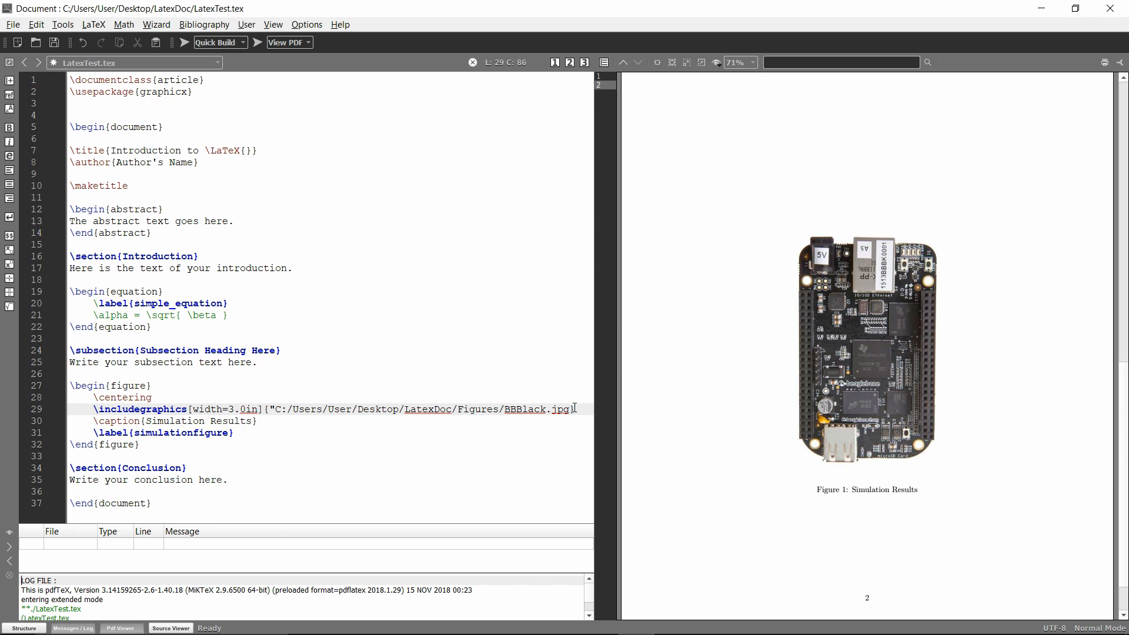
{"action": "left_click_drag", "start_coordinate": [287, 410], "coordinate": [518, 410]}
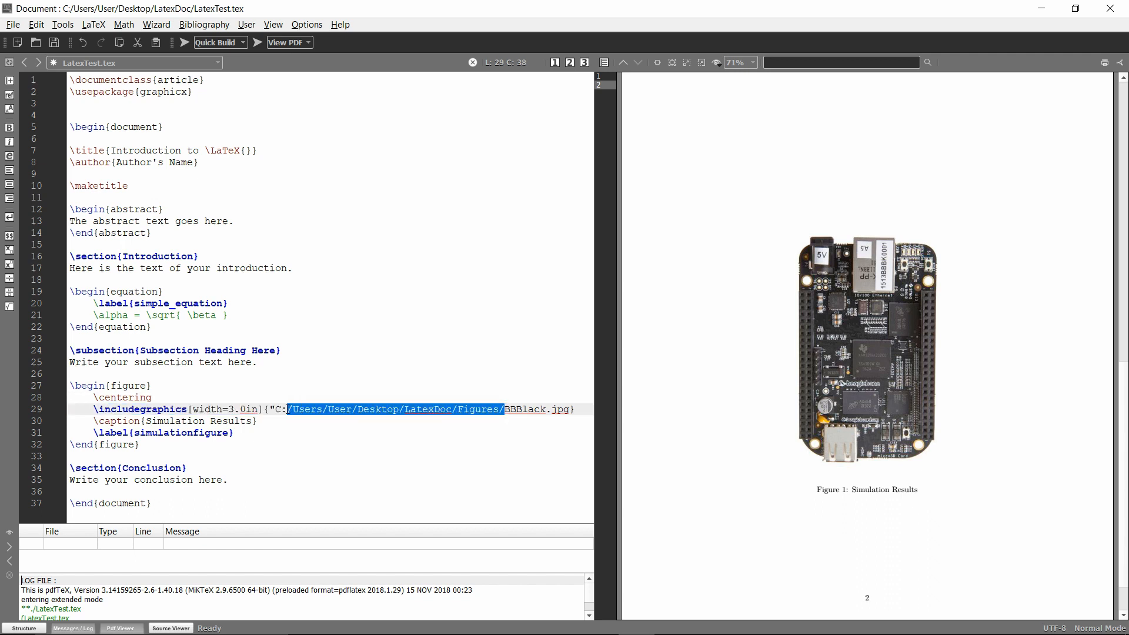
{"action": "key", "text": "Delete"}
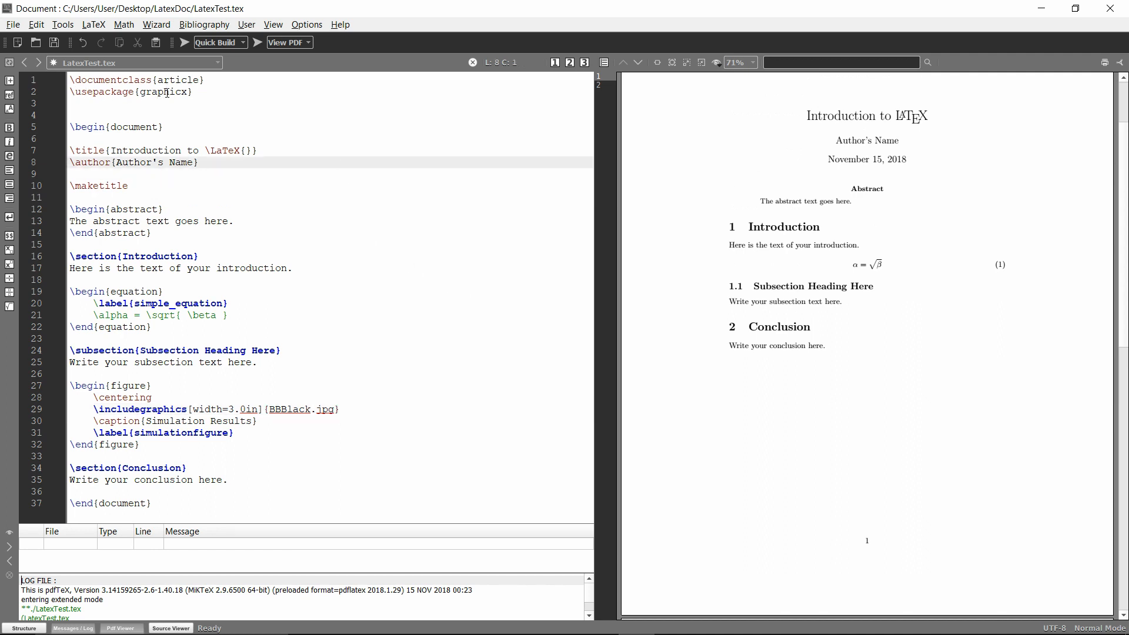
- Add \graphicspath{{./Figures/}} on a new line below the graphicx package
{"action": "left_click", "coordinate": [196, 92]}
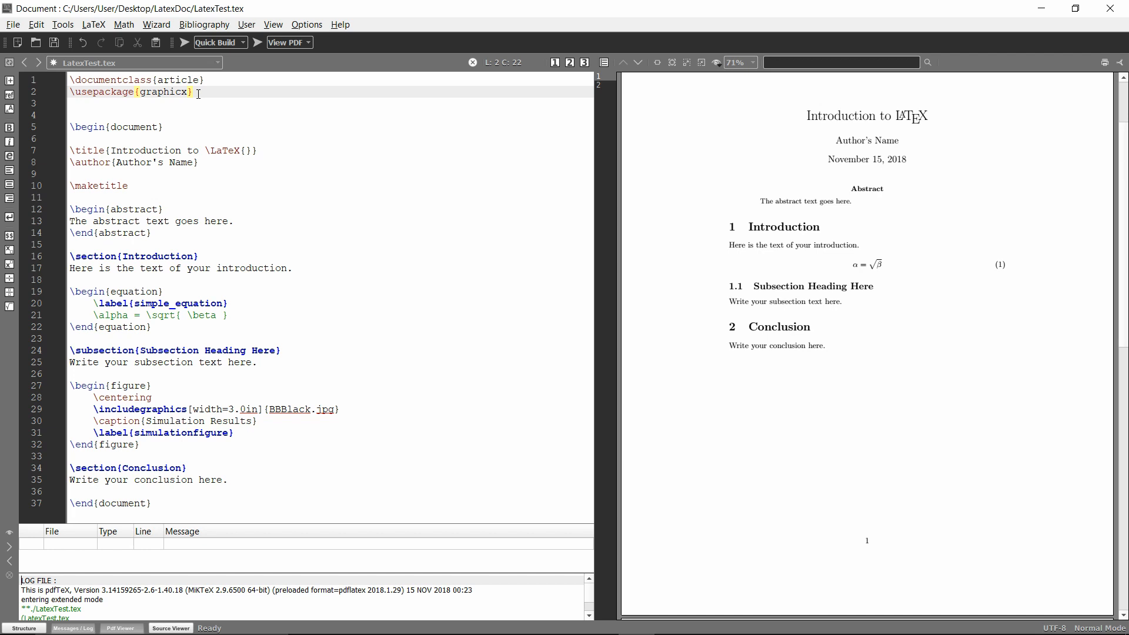
{"action": "left_click", "coordinate": [193, 92]}
{"action": "type", "text": "\\"}
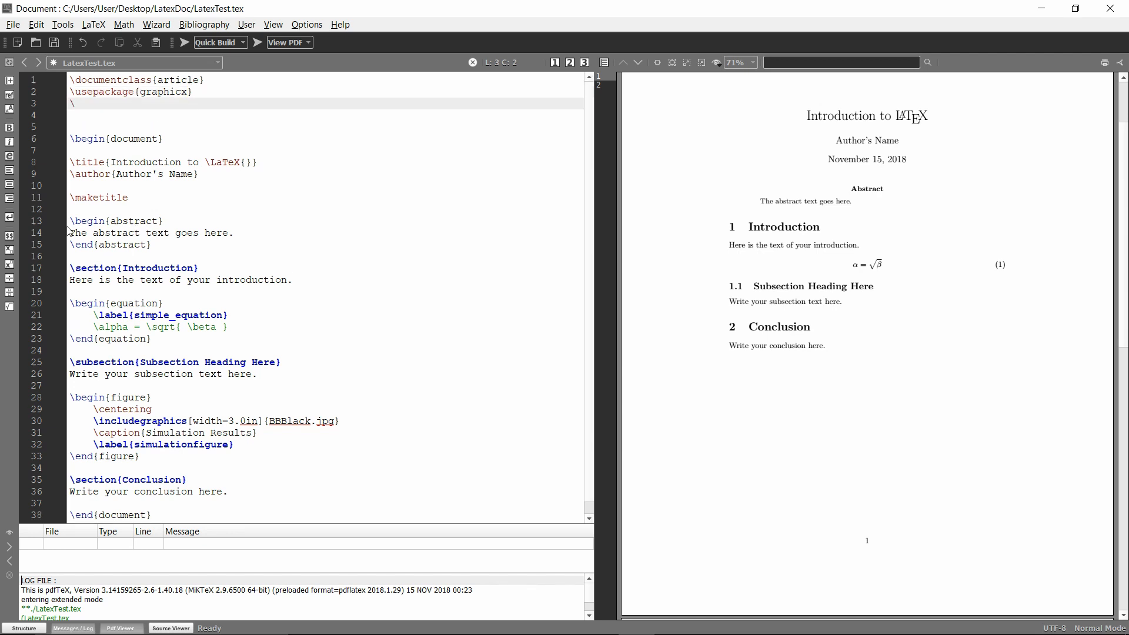
{"action": "type", "text": "graphics"}
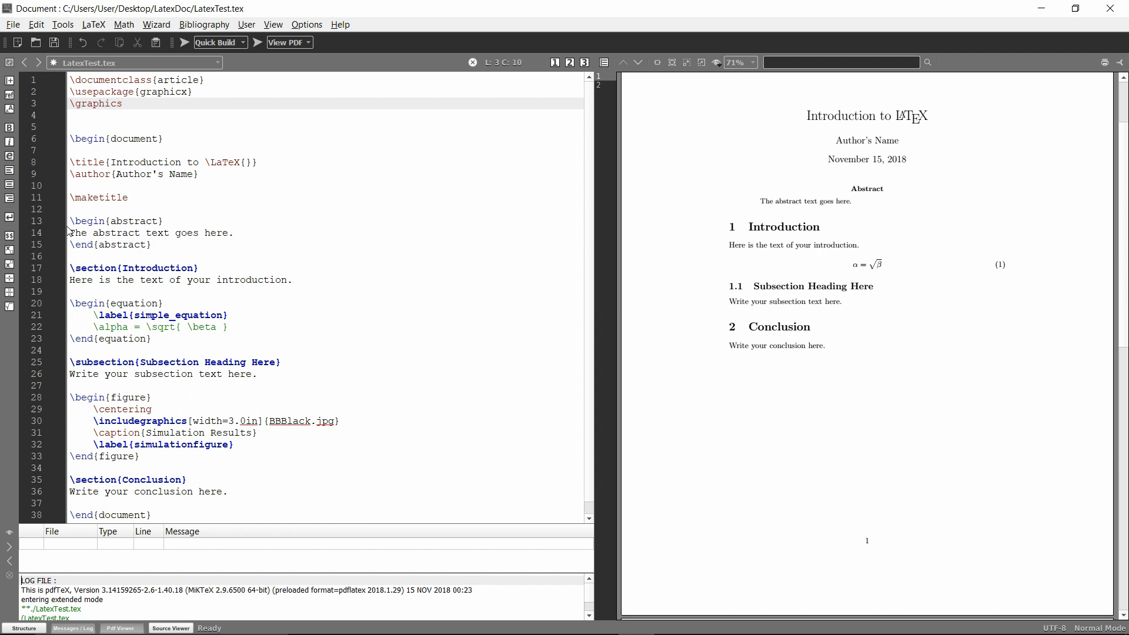
{"action": "type", "text": "path{}"}
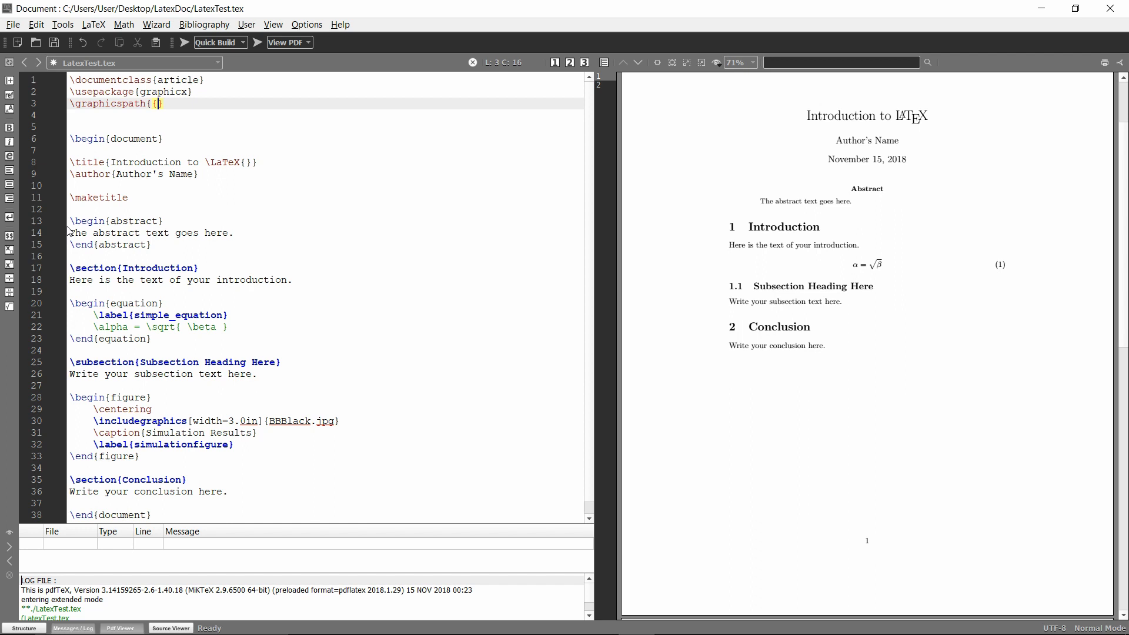
{"action": "type", "text": "}"}
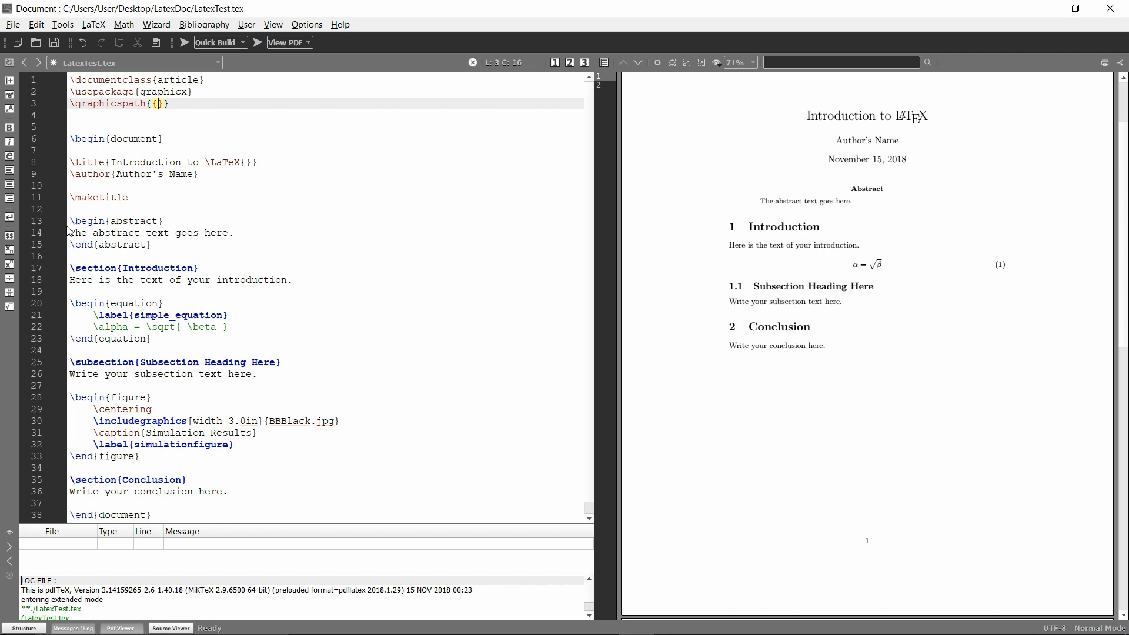
{"action": "type", "text": "./Figure"}
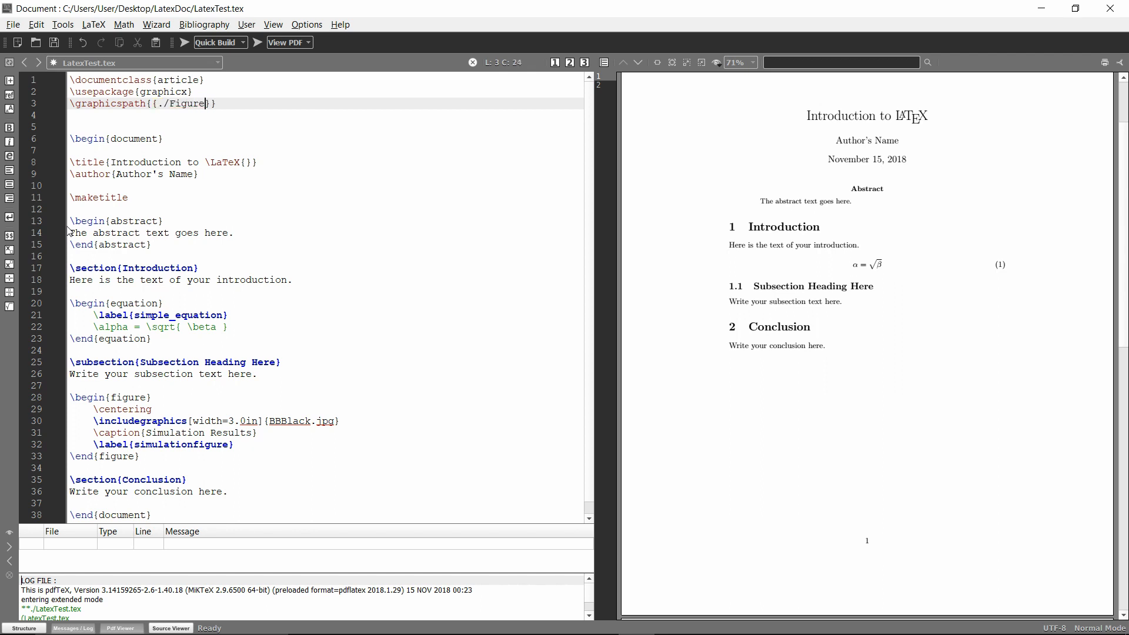
{"action": "type", "text": "s"}
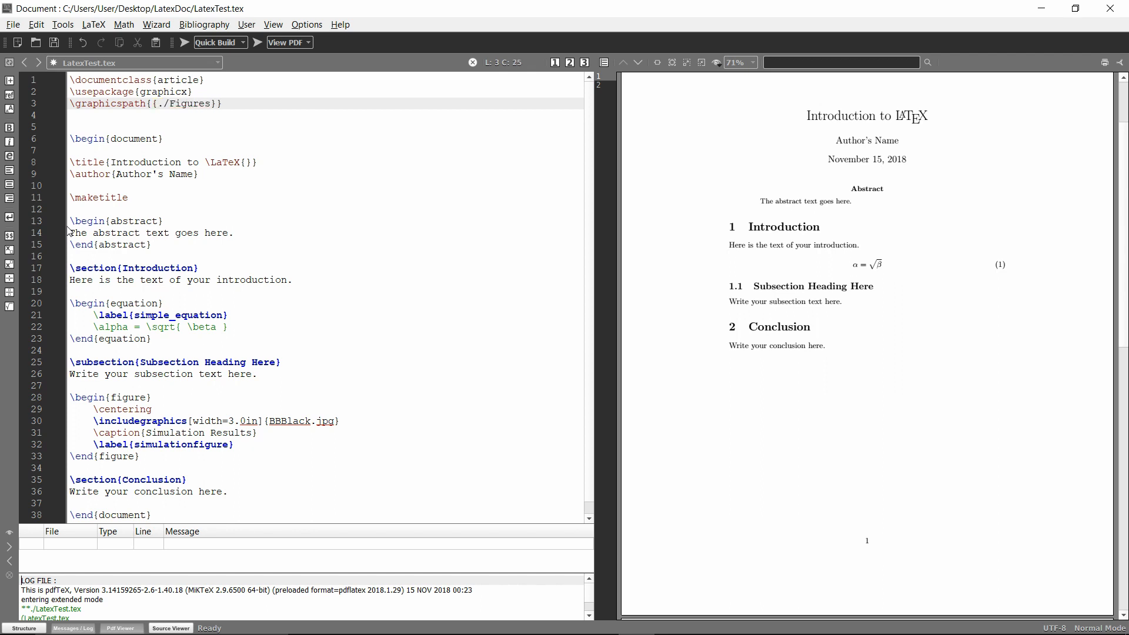
{"action": "type", "text": "/"}
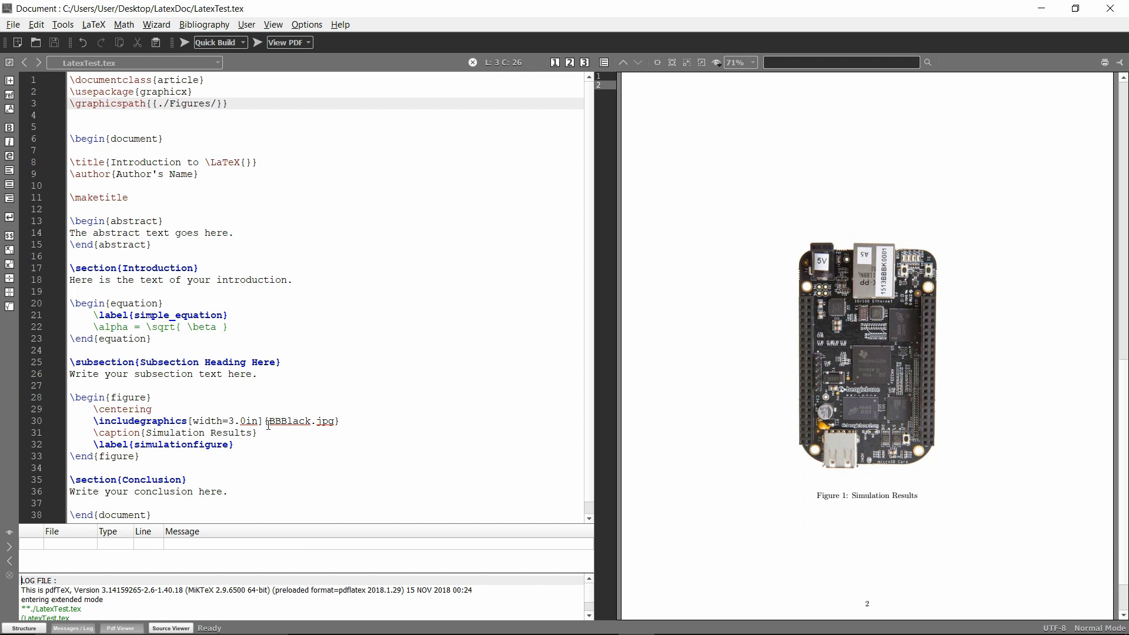
- Replace the graphics path entry with C:/Users/User/Desktop/LatexDoc/Figures/ plus an empty group
{"action": "double_click", "coordinate": [290, 421]}
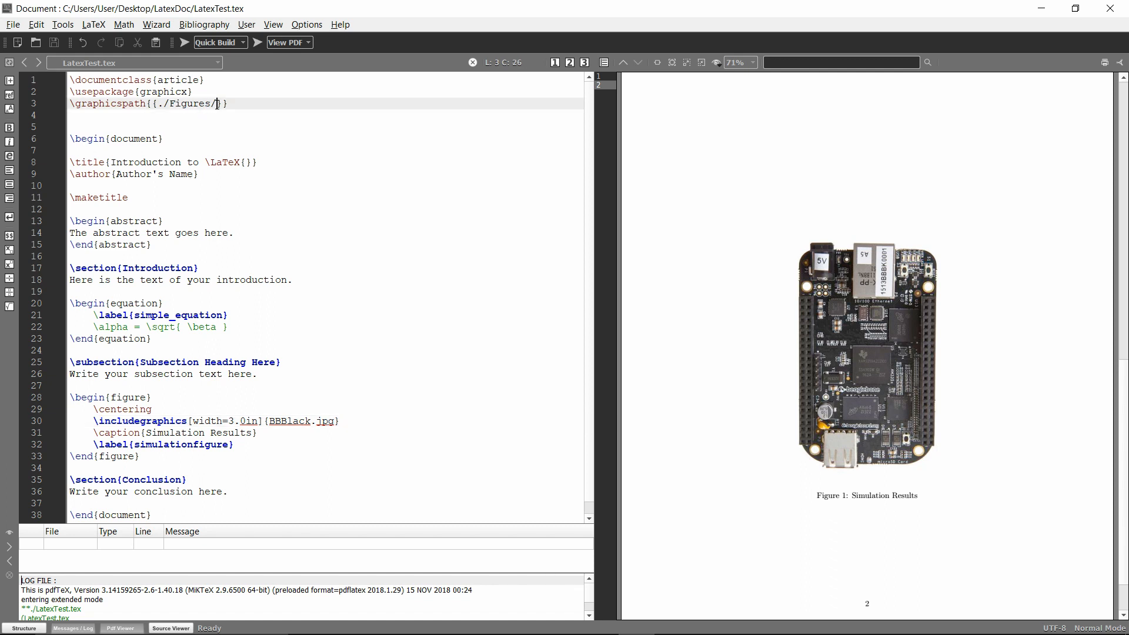
{"action": "left_click", "coordinate": [184, 43]}
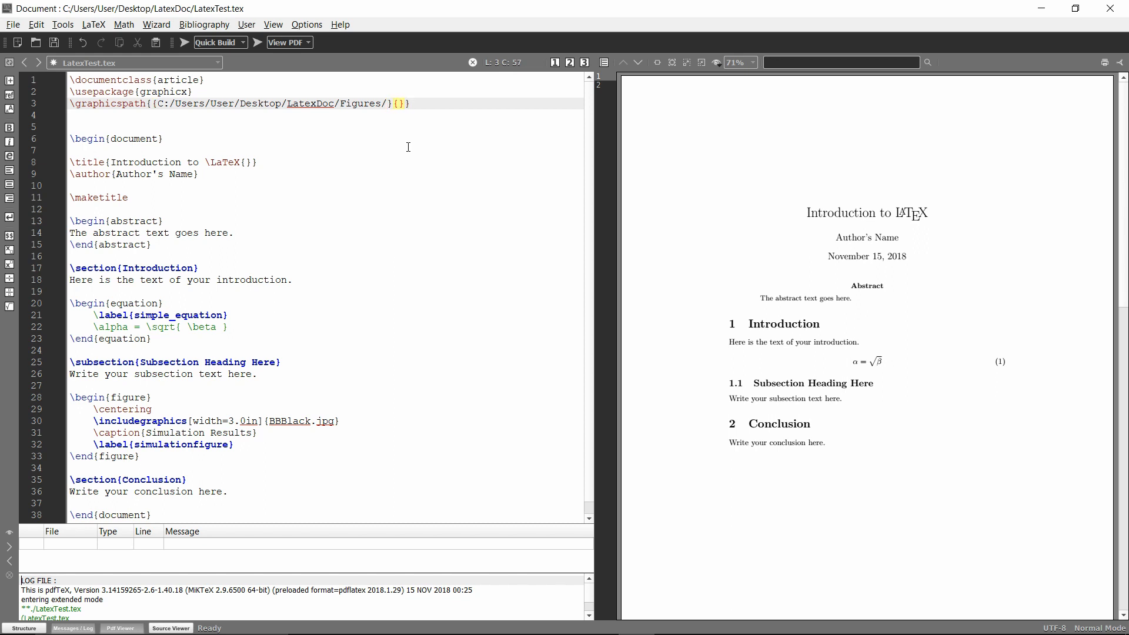
- Fill the second \graphicspath group with ./Figures/
{"action": "type", "text": "./Figures/"}
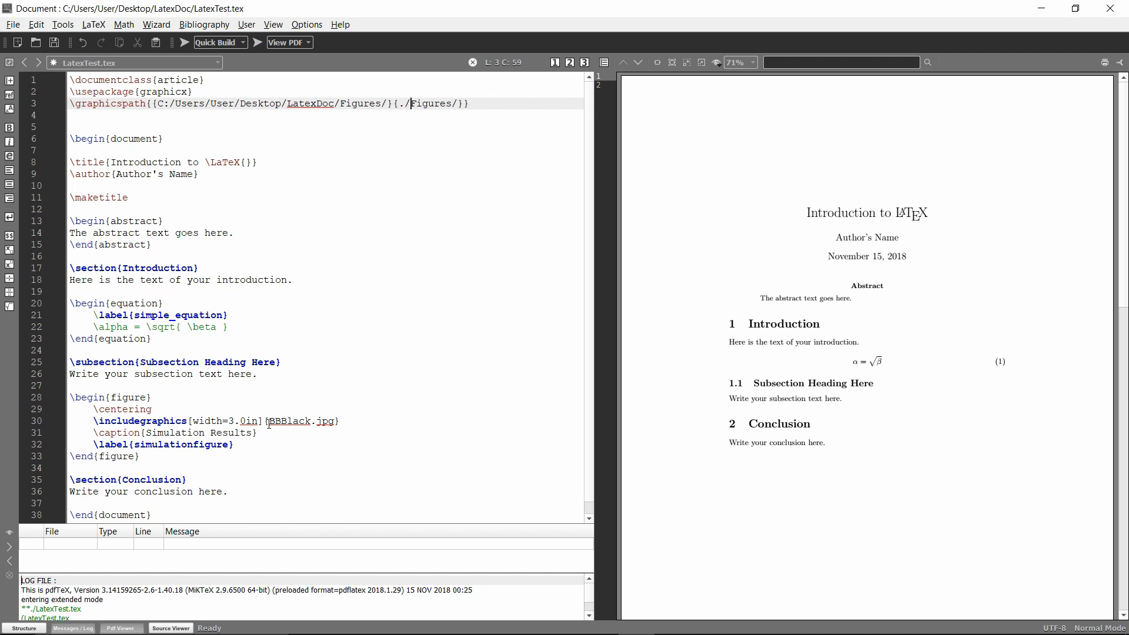
{"action": "double_click", "coordinate": [288, 421]}
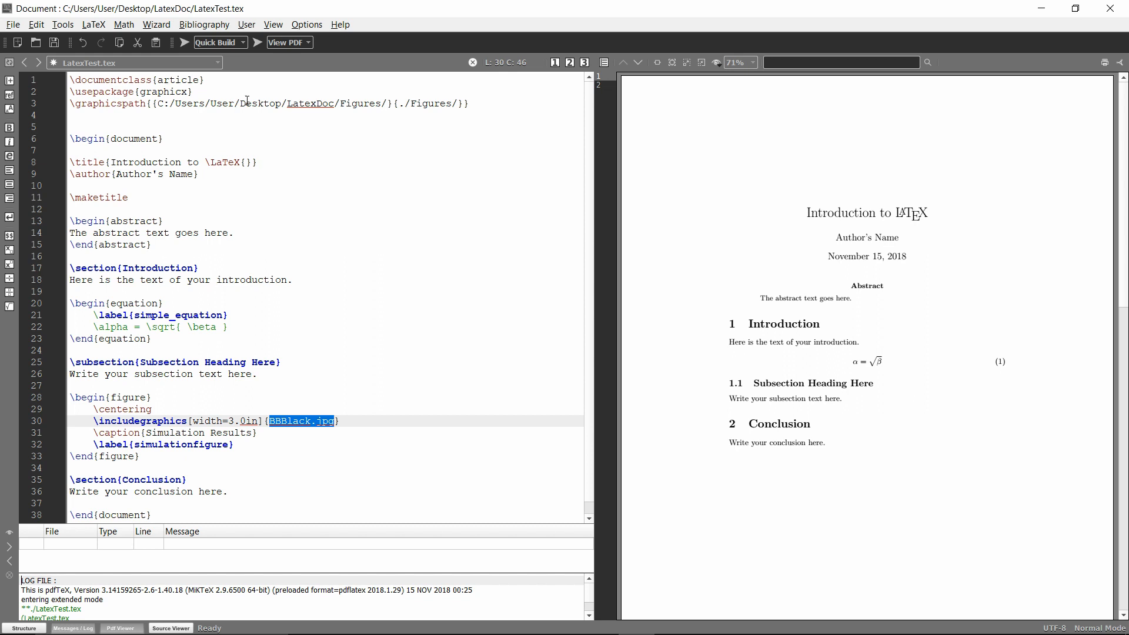
{"action": "left_click", "coordinate": [166, 103]}
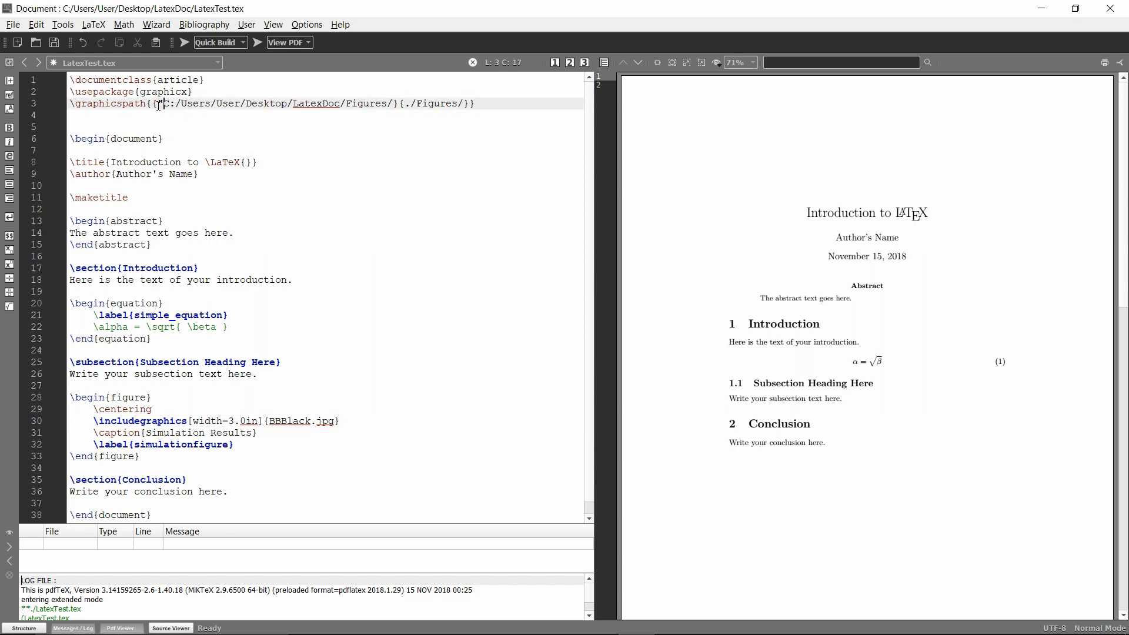